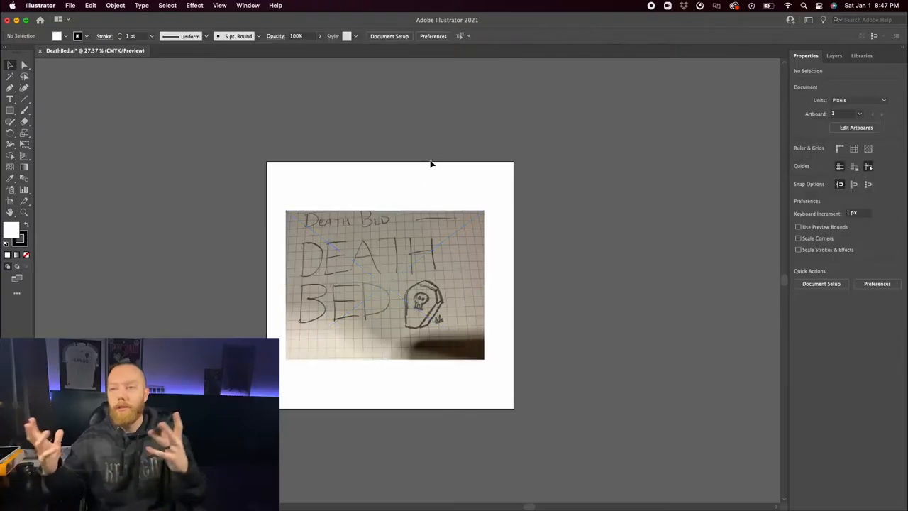
mouse_move(61, 76)
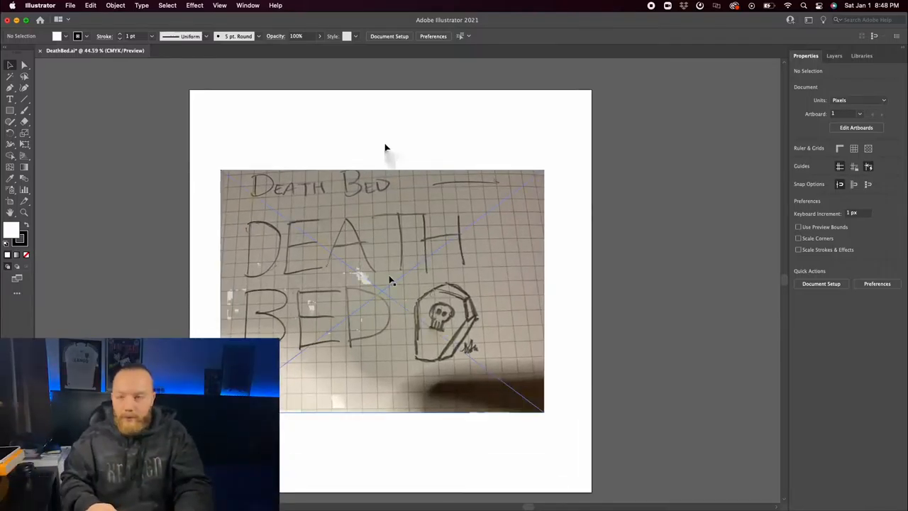
Add a second artboard to the right of the Death Bed sketch artboard
click(383, 290)
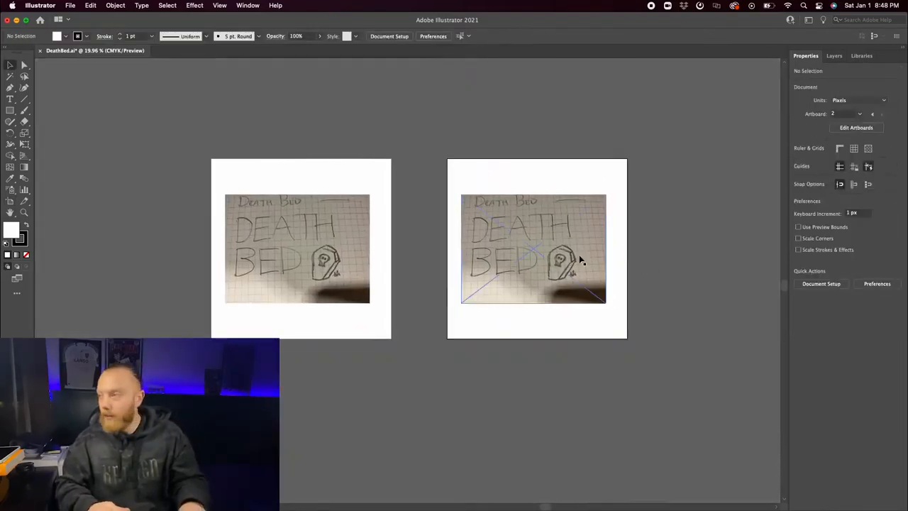
Lock the Death Bed sketch photo in the Layers panel so tracing can't move it
click(297, 249)
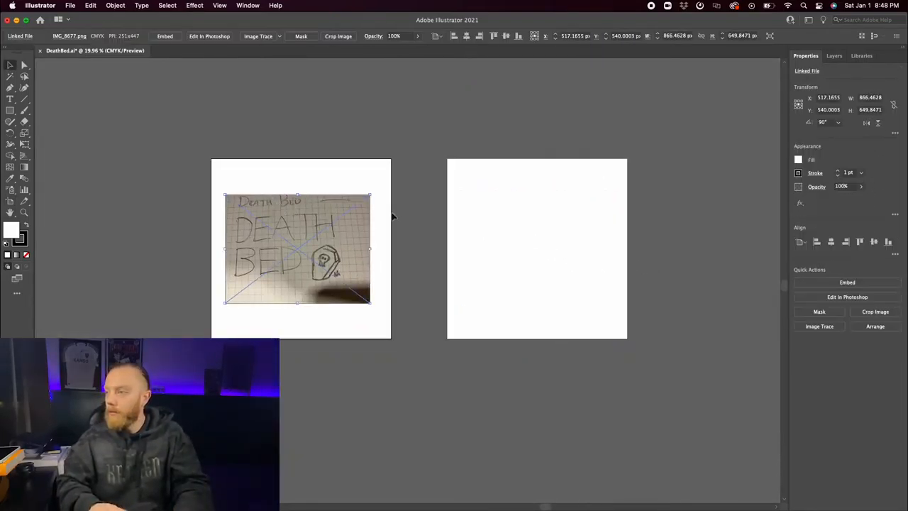
click(835, 56)
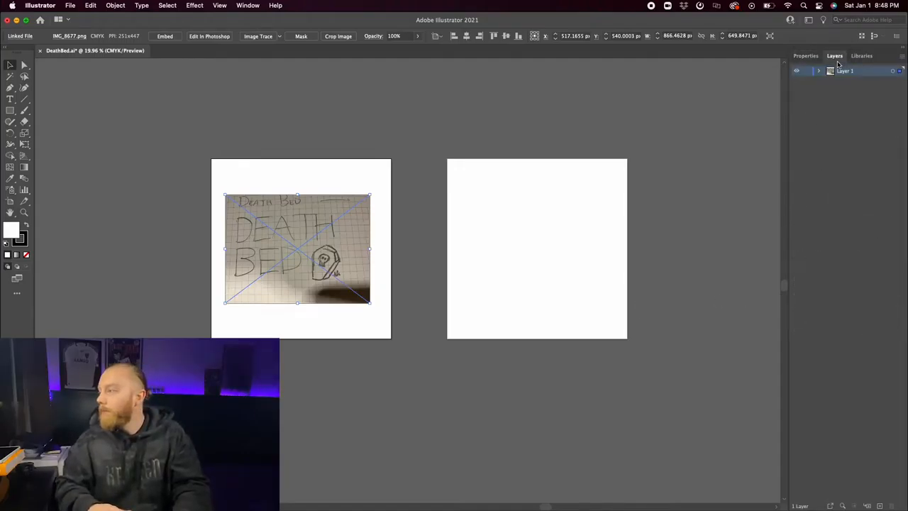
click(818, 70)
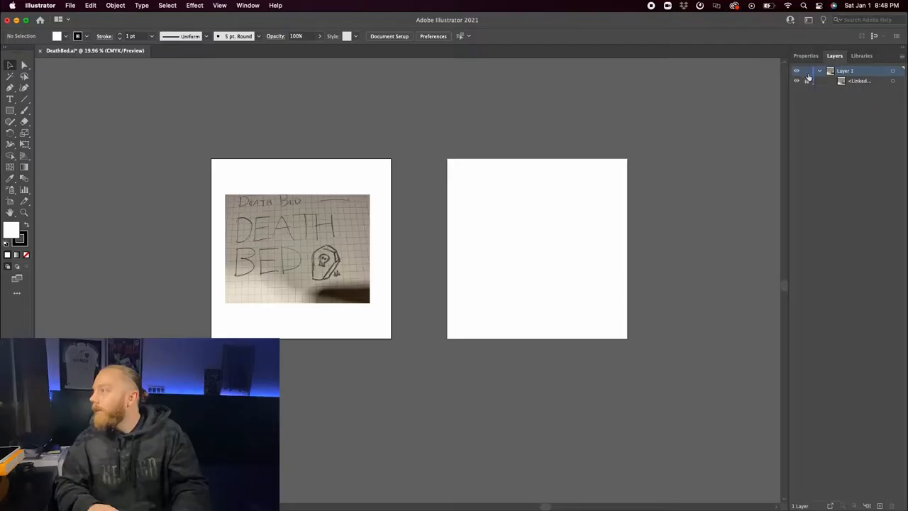
mouse_move(807, 80)
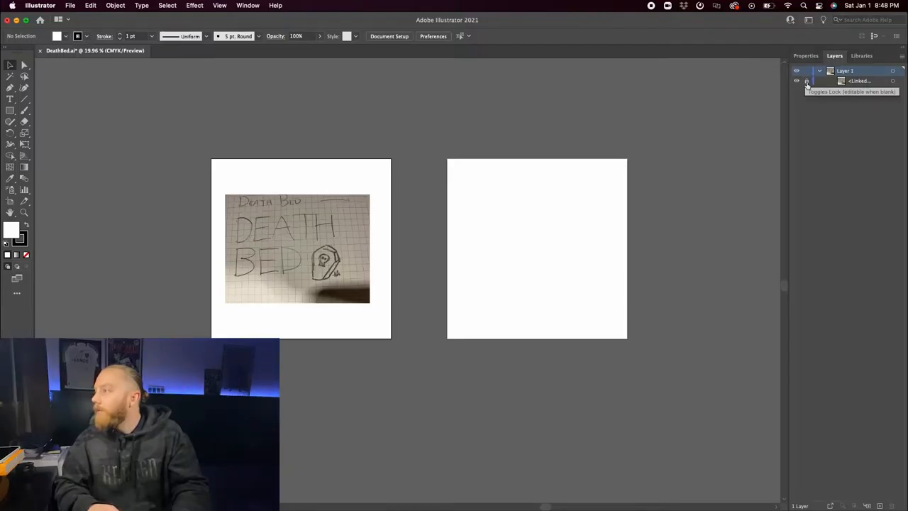
click(804, 55)
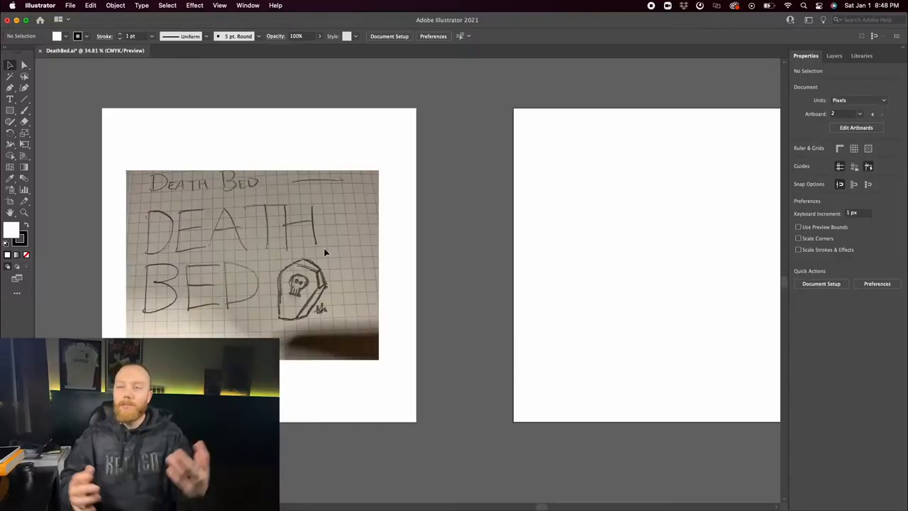
mouse_move(149, 209)
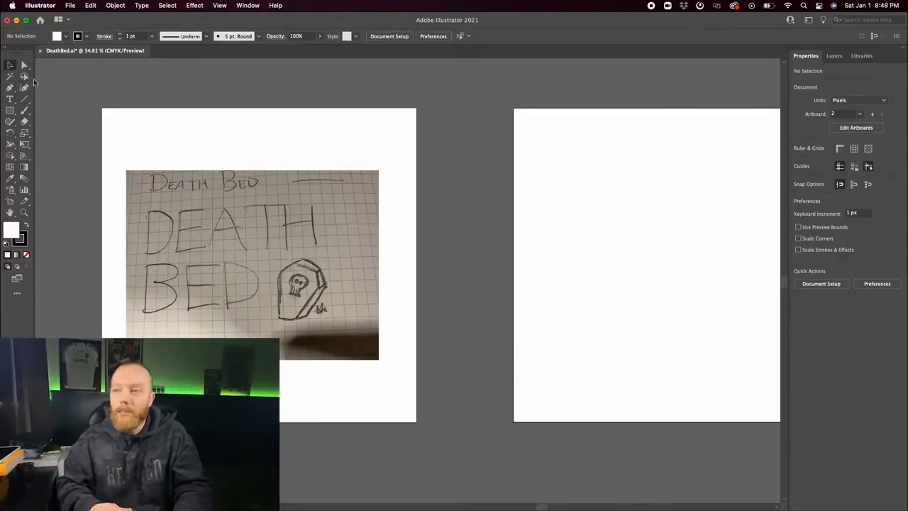
Type 'Death Bed' as a large 150 pt Myriad Pro text block on artboard 2
click(10, 99)
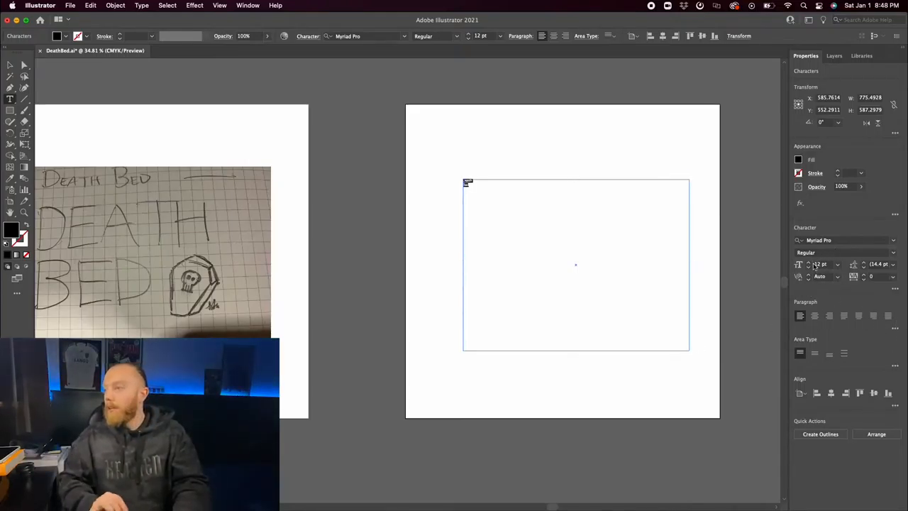
text(Death Bed)
text(150)
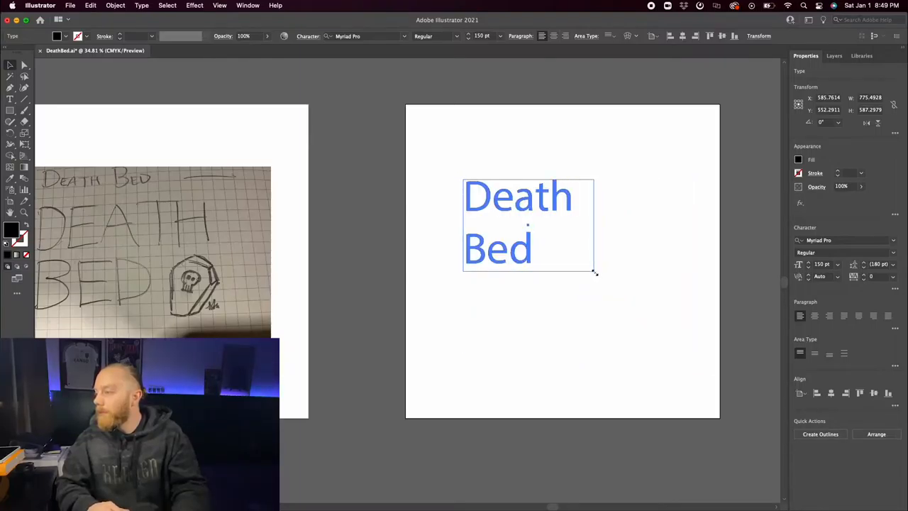
click(644, 234)
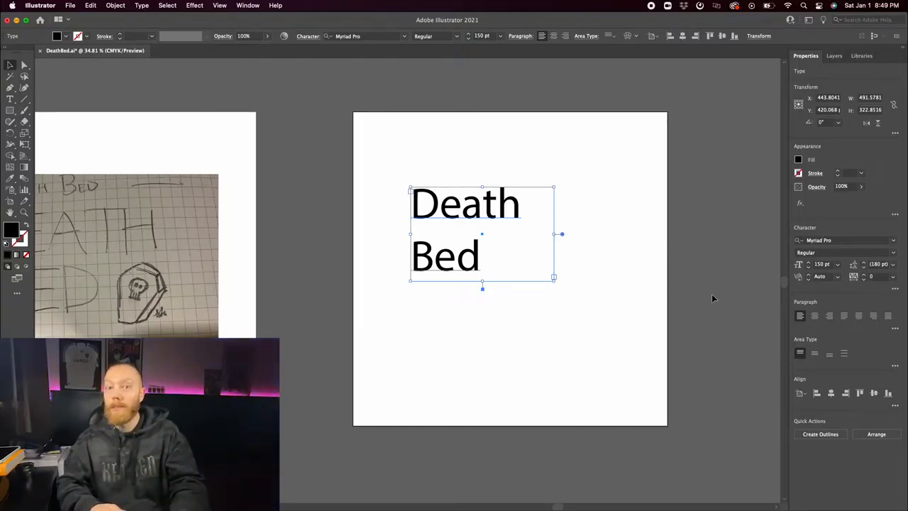
Restyle the title as uppercase DEATH BED in Helvetica Bold with 151 pt leading
click(895, 289)
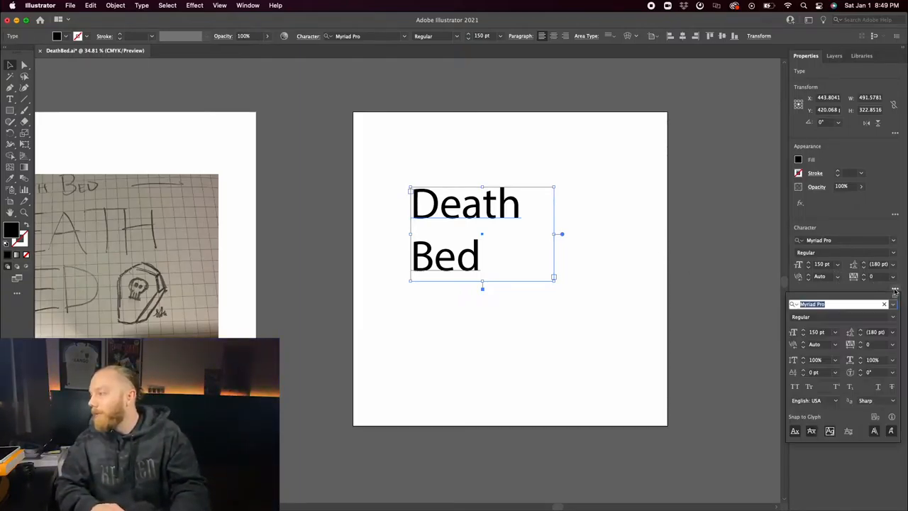
click(795, 386)
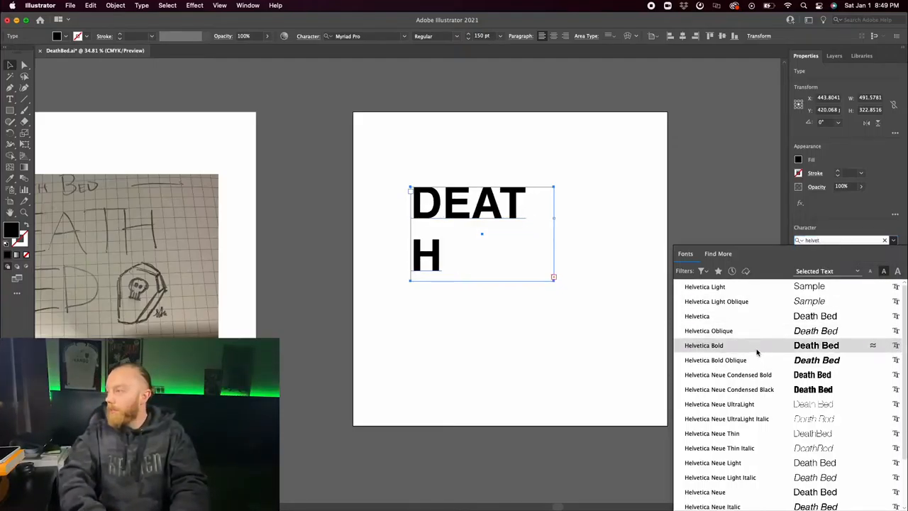
click(703, 345)
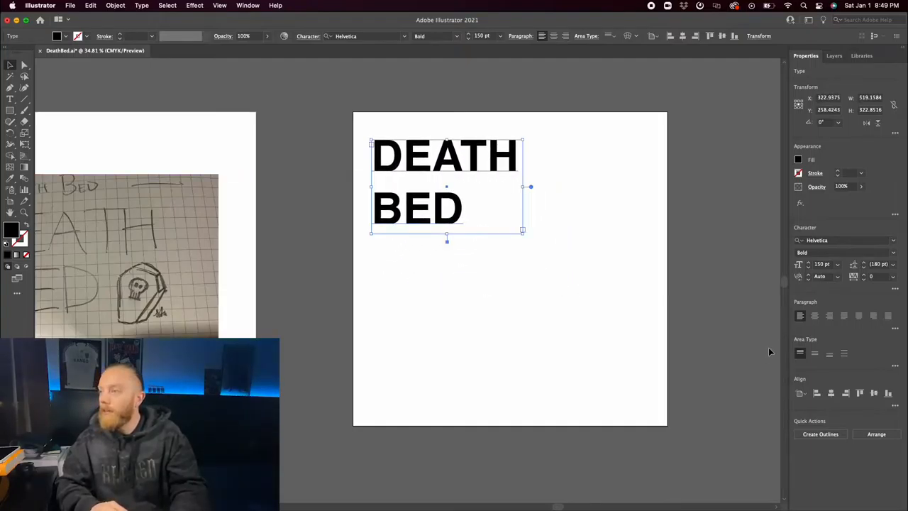
mouse_move(863, 268)
text(51)
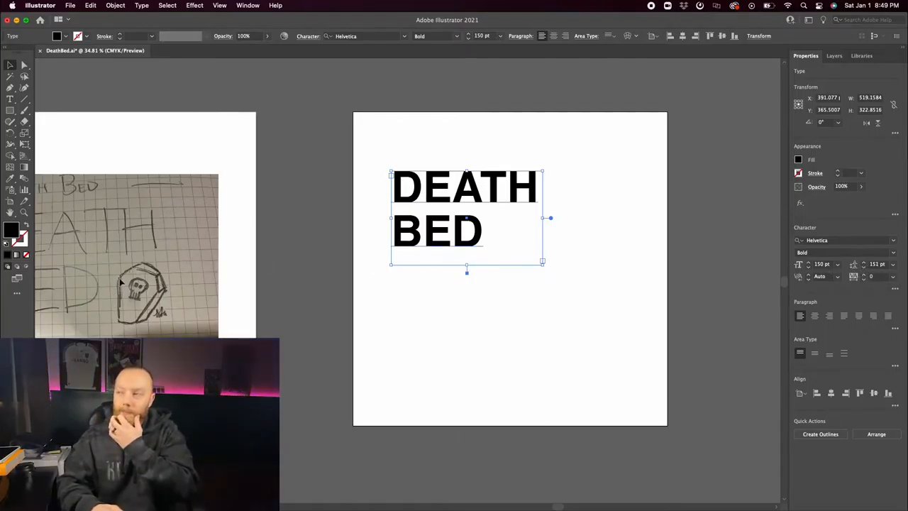
Set the duplicate titles to Helvetica Regular on top and an italic Helvetica at bottom
click(892, 252)
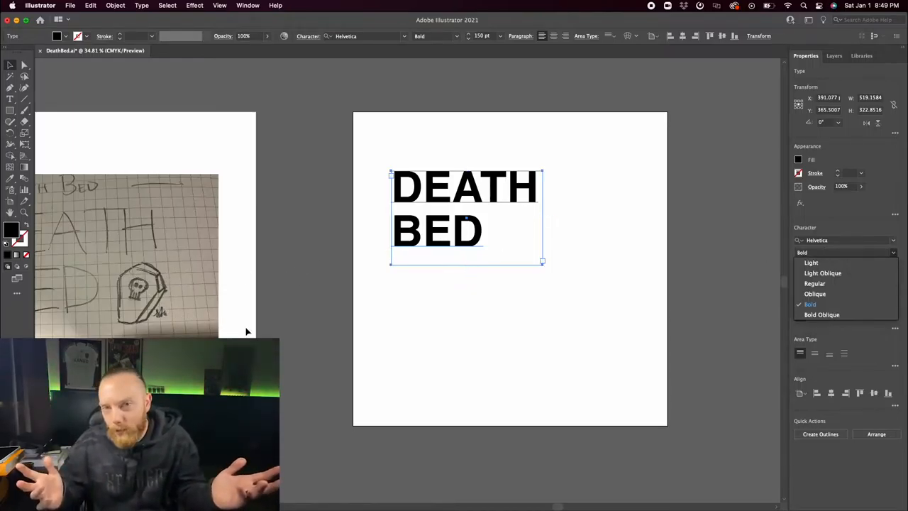
click(814, 283)
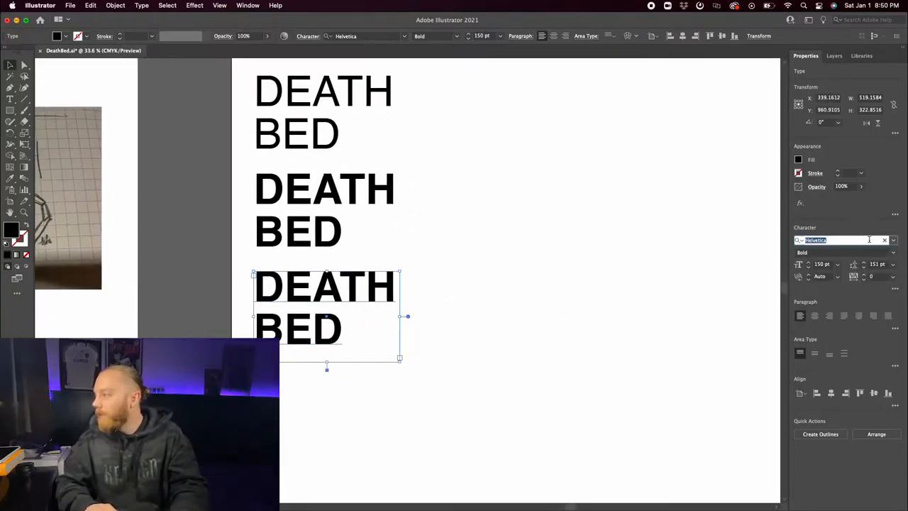
click(843, 240)
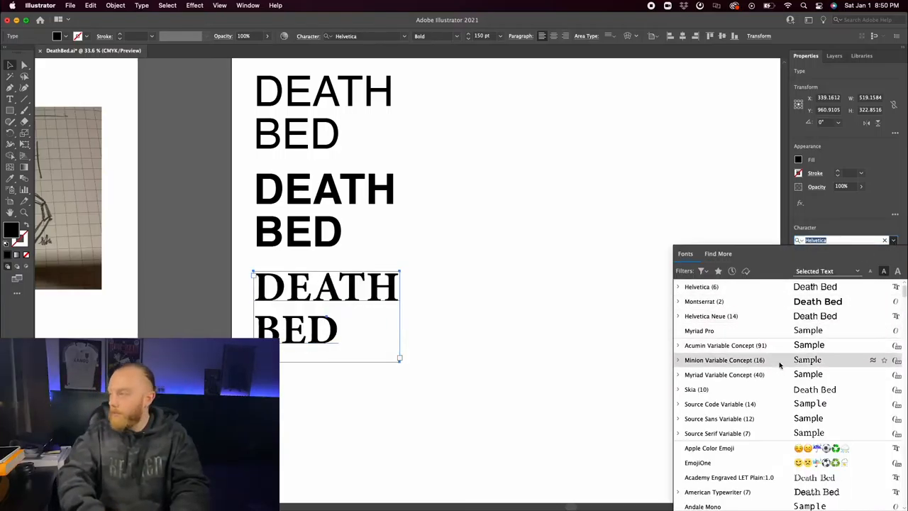
text(helv)
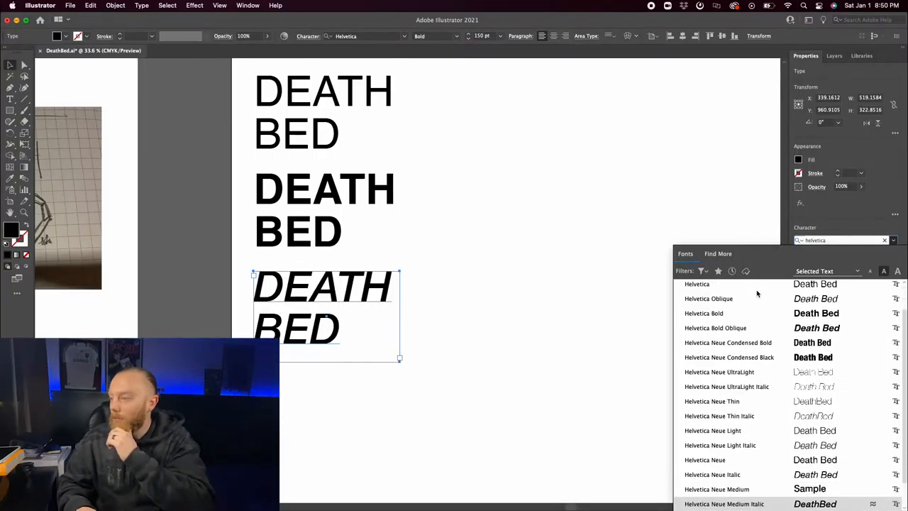
scroll(down, 3)
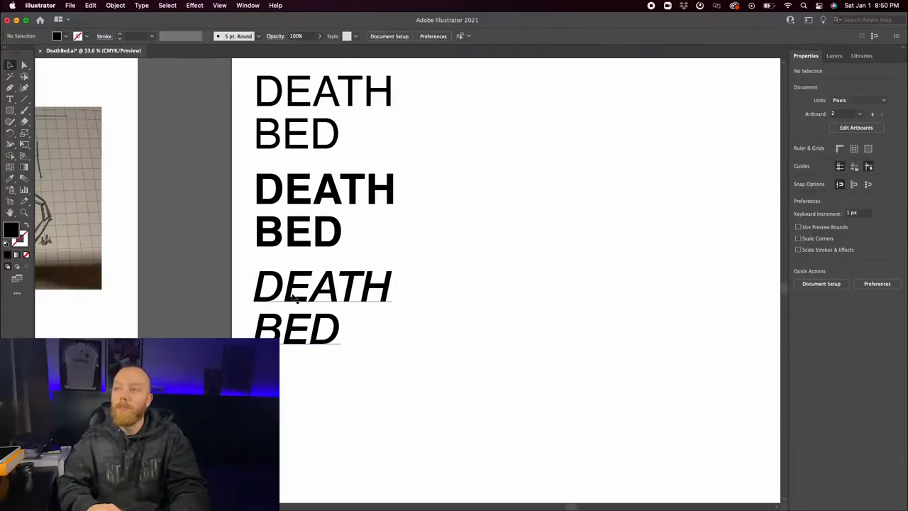
Move the regular and bold DEATH BED titles above the artboard and reposition the italic one
click(323, 305)
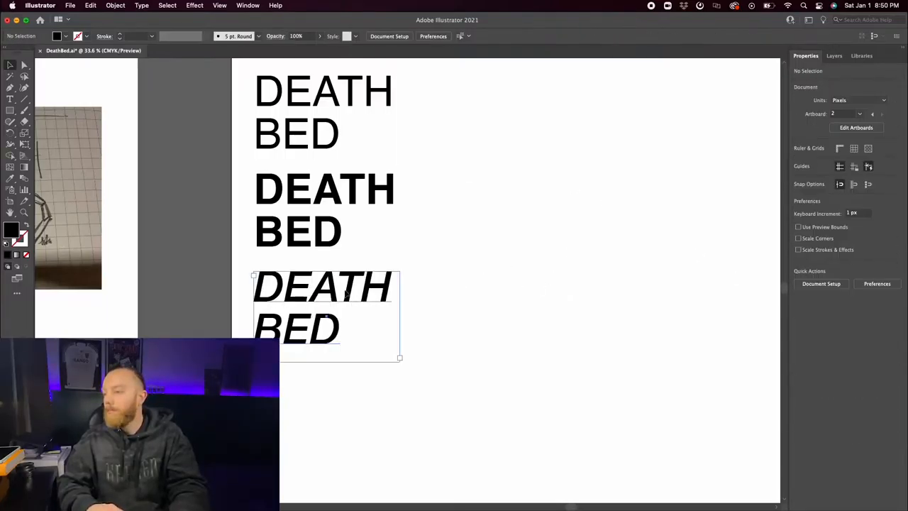
drag(322, 305, 440, 304)
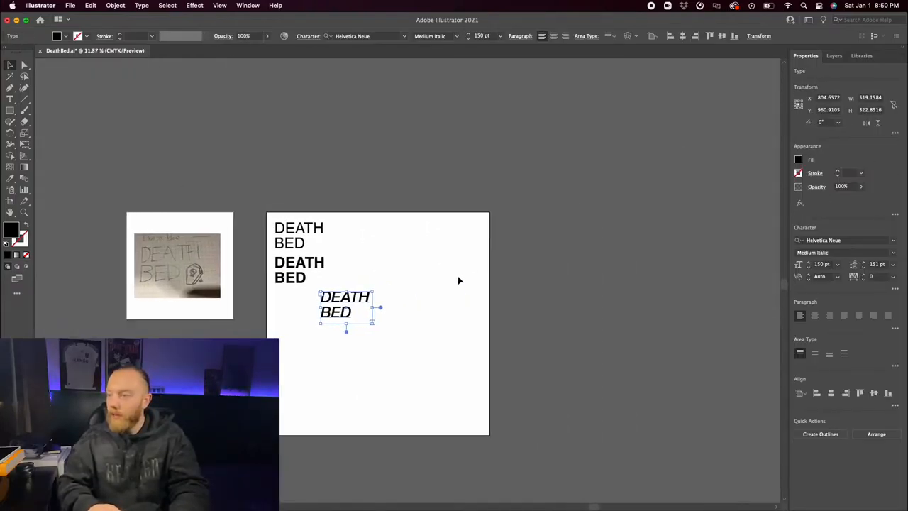
click(278, 299)
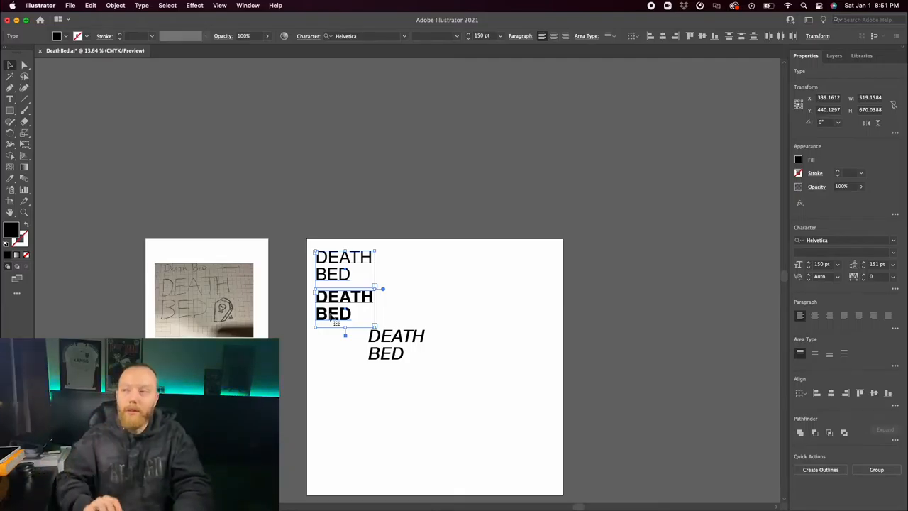
drag(344, 305, 343, 195)
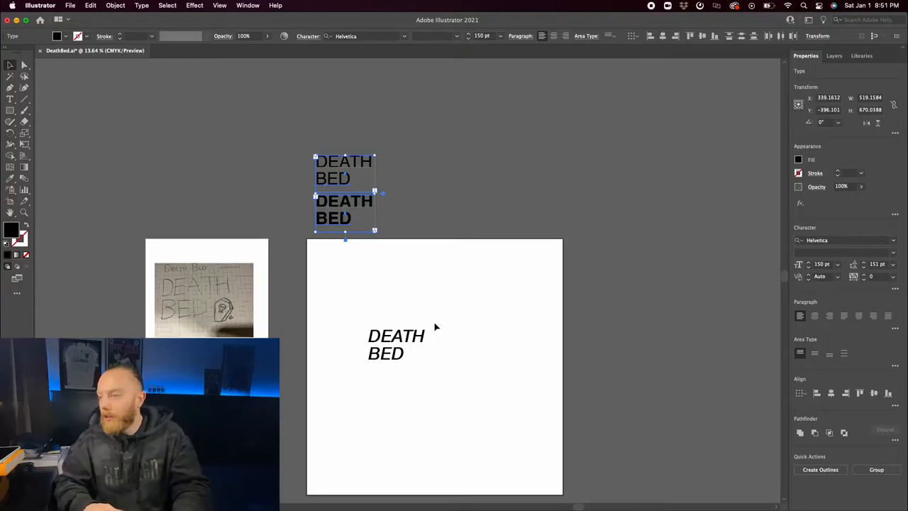
click(396, 344)
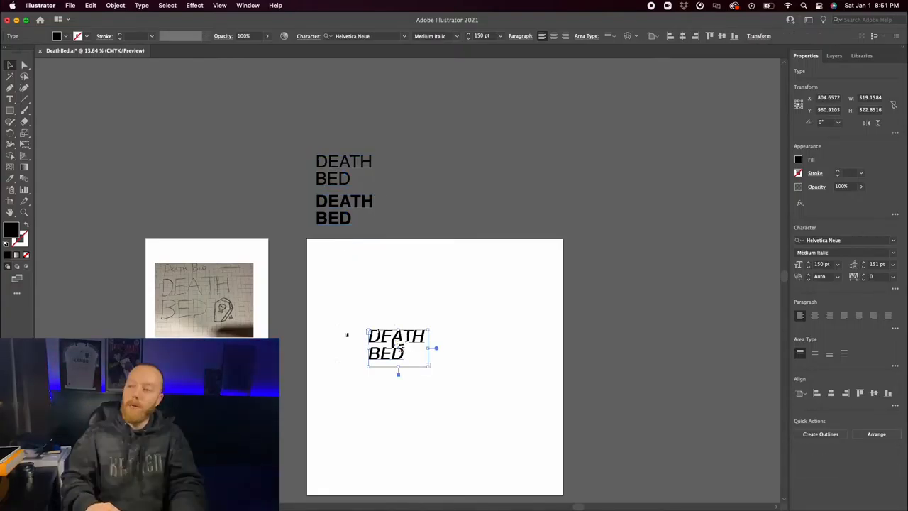
drag(397, 347, 470, 210)
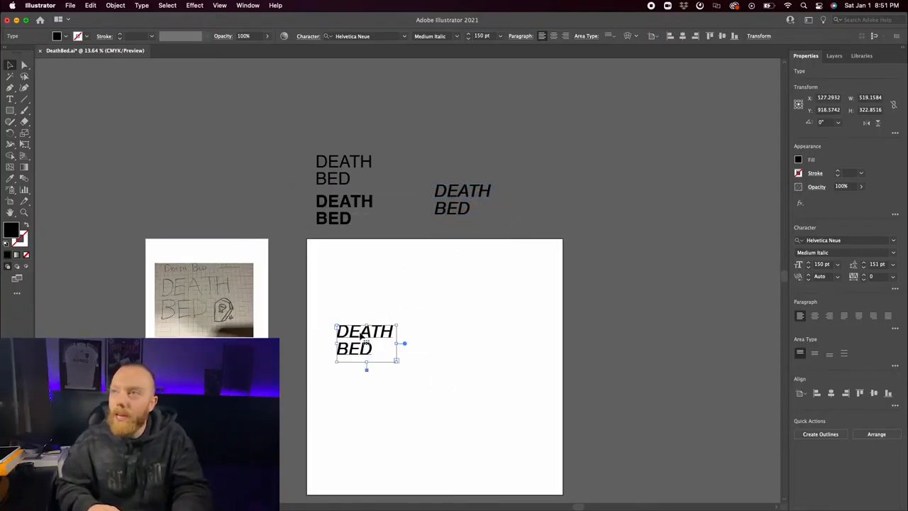
click(141, 6)
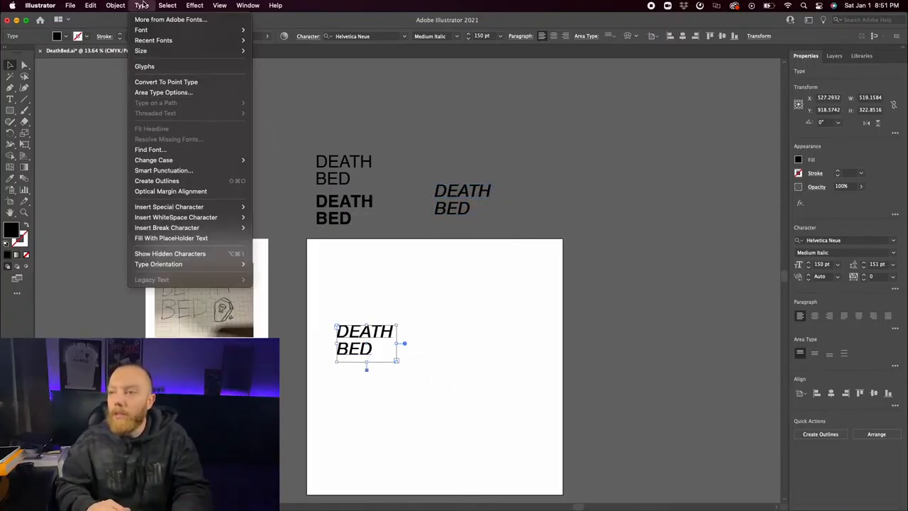
mouse_move(156, 180)
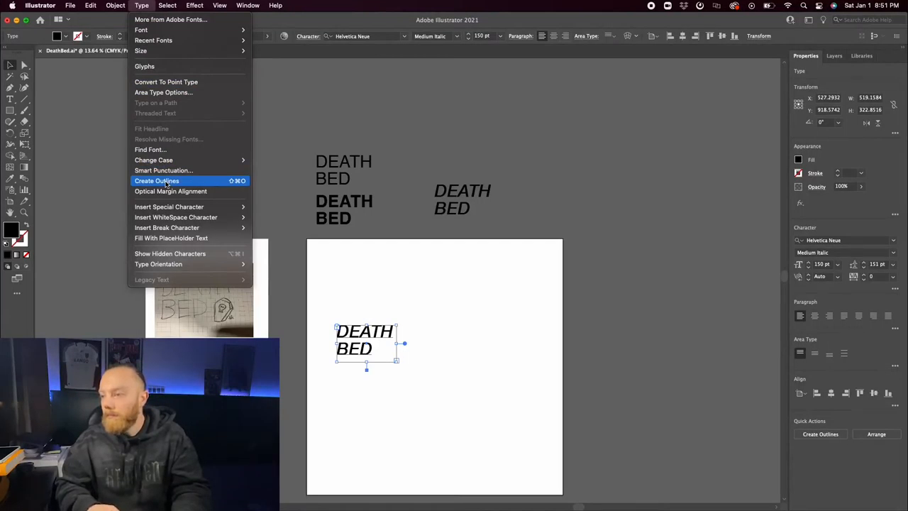
Convert the italic DEATH BED lettering to outlines with Create Outlines
click(156, 180)
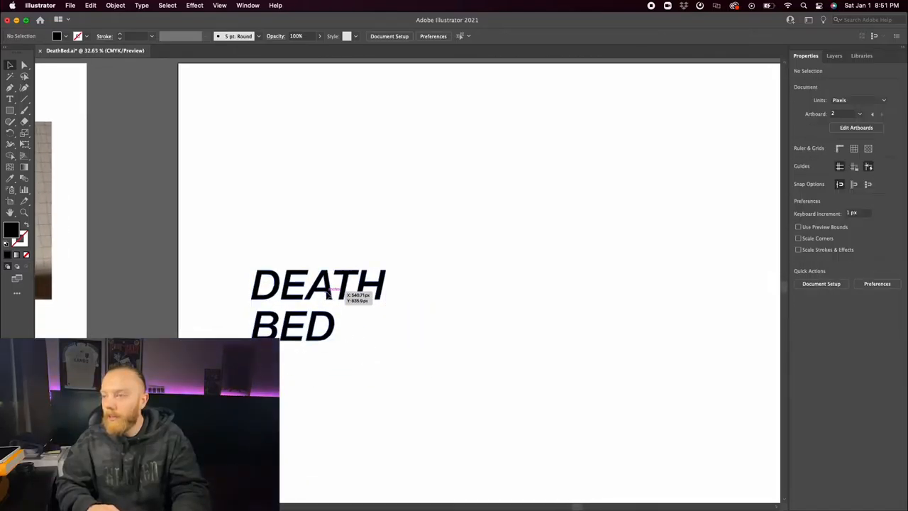
mouse_move(341, 256)
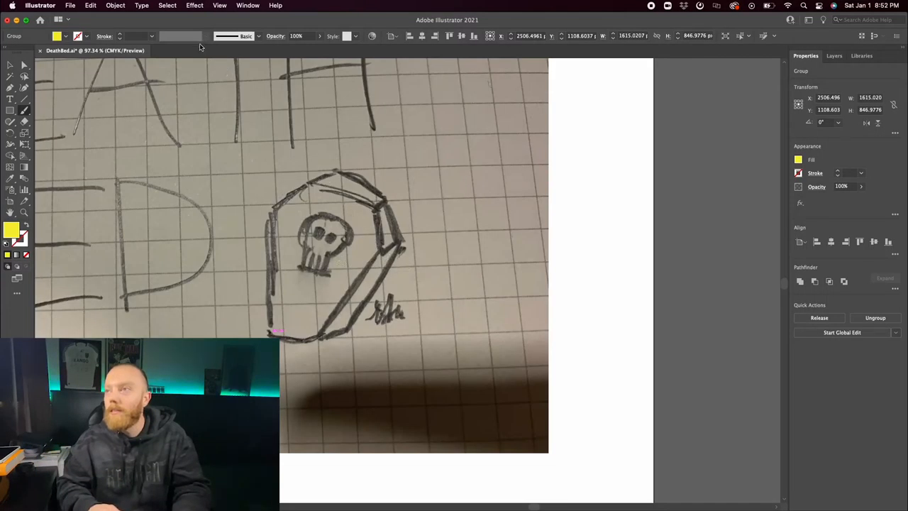
Load a rough paintbrush from the Artistic > Artistic_Paintbrush brush library
click(258, 36)
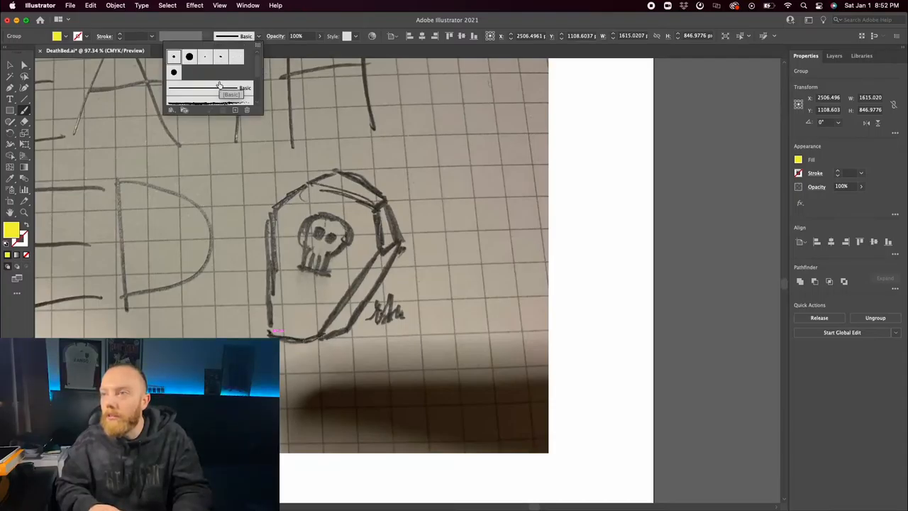
click(171, 110)
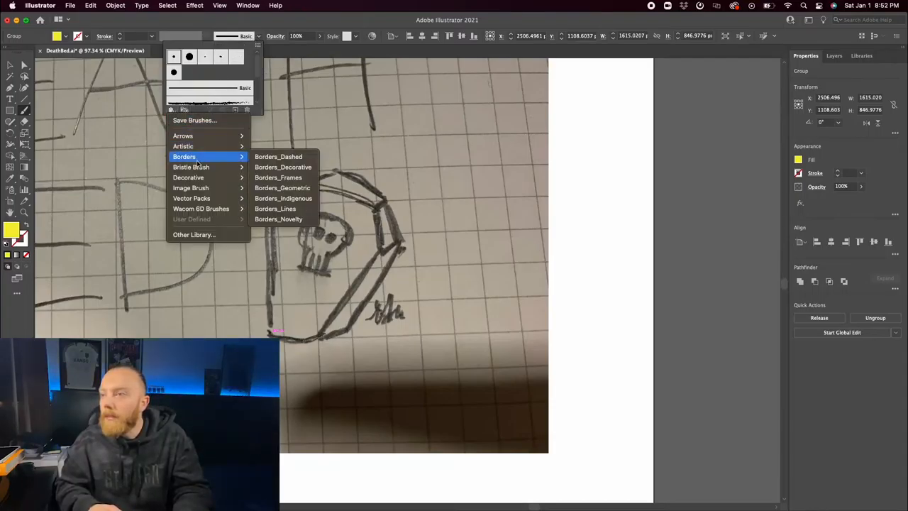
mouse_move(188, 178)
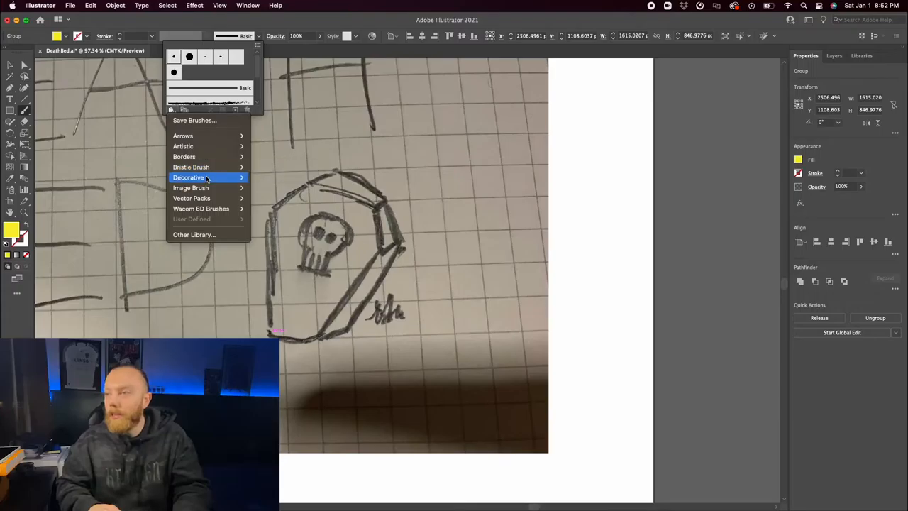
mouse_move(190, 187)
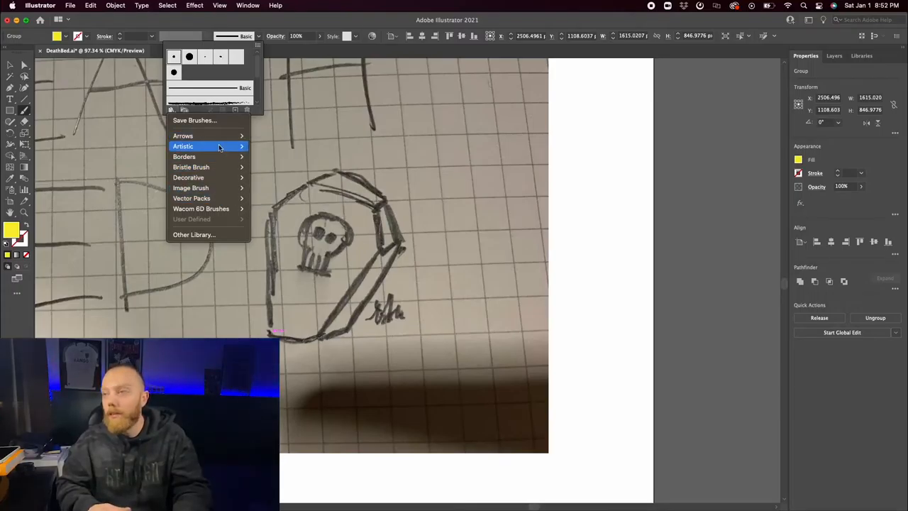
click(183, 146)
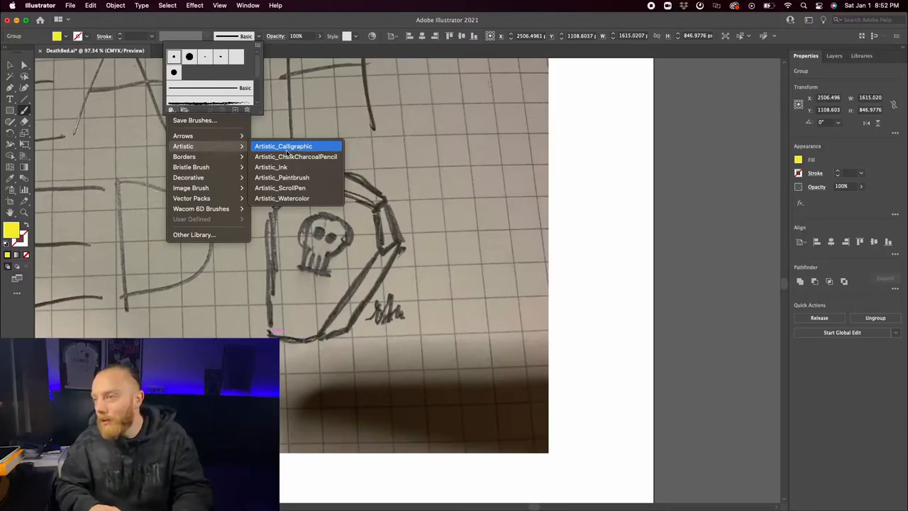
mouse_move(295, 156)
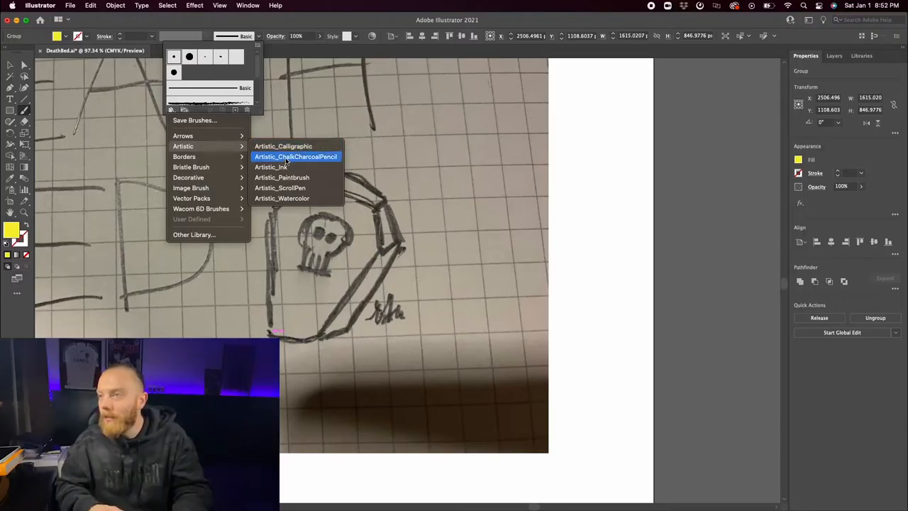
click(281, 176)
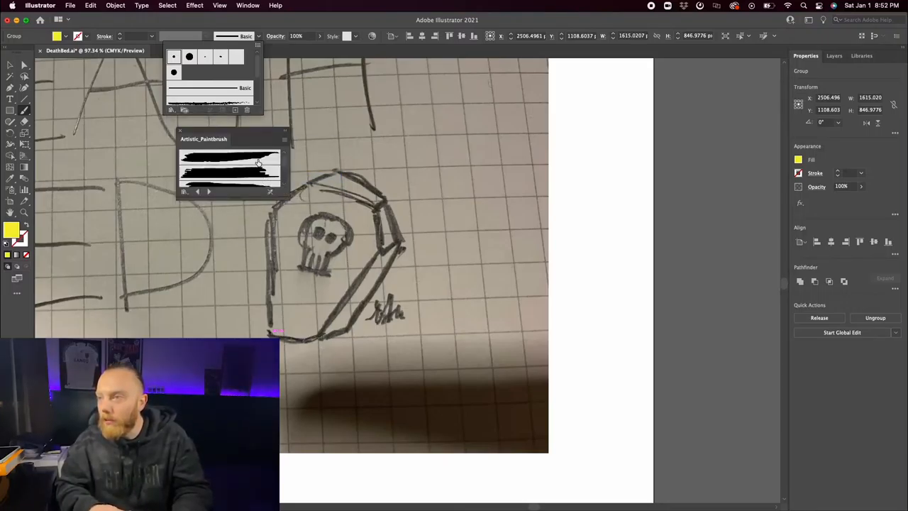
click(228, 170)
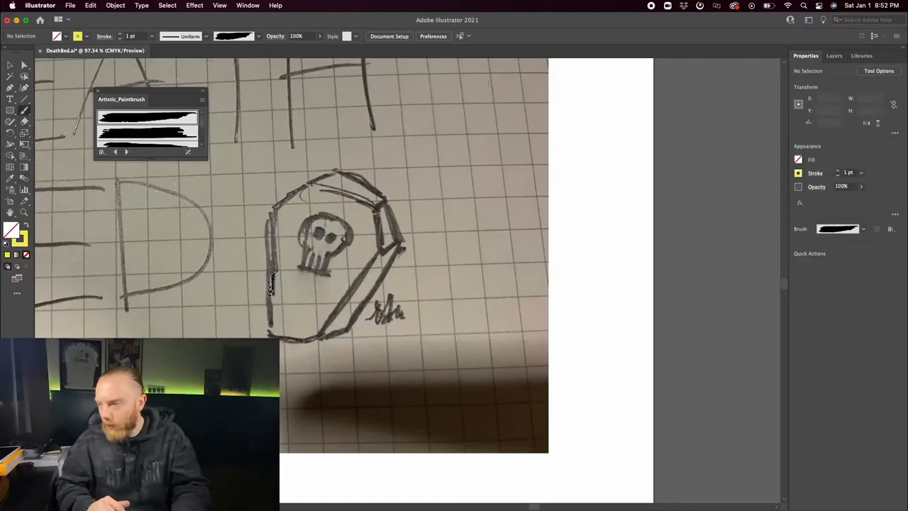
Trace the coffin outline over the sketch with thin 0.25 pt yellow paintbrush strokes
drag(269, 216, 319, 336)
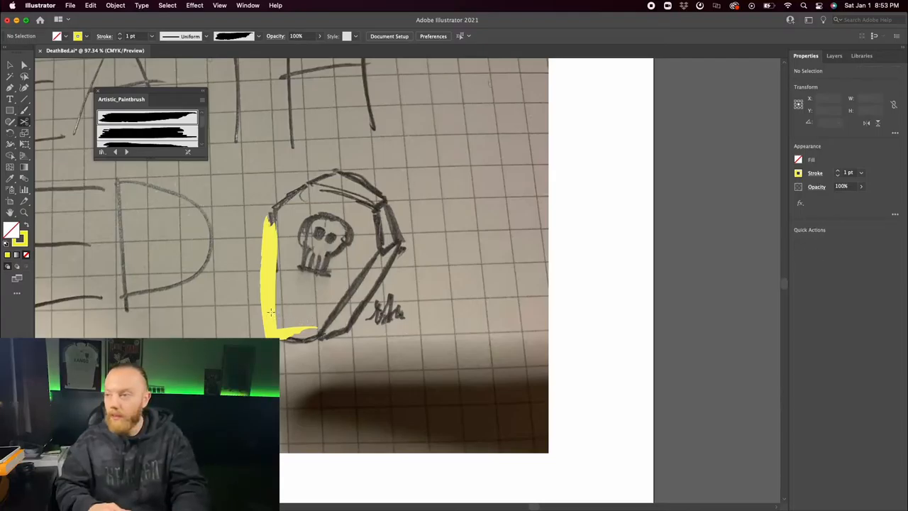
click(291, 284)
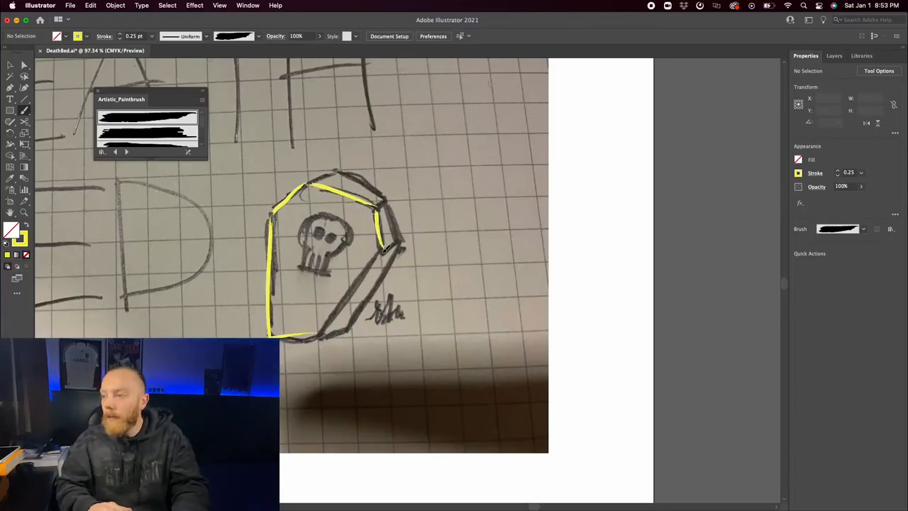
drag(383, 249, 319, 333)
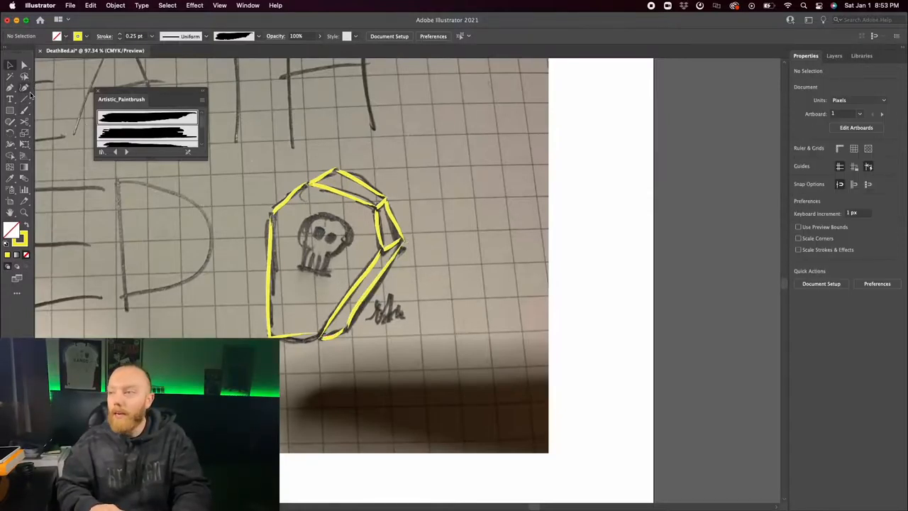
click(10, 98)
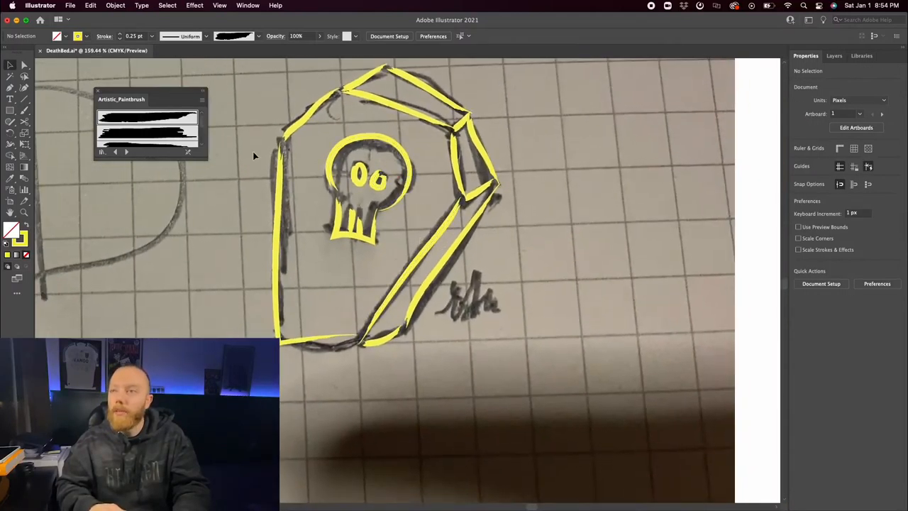
mouse_move(194, 188)
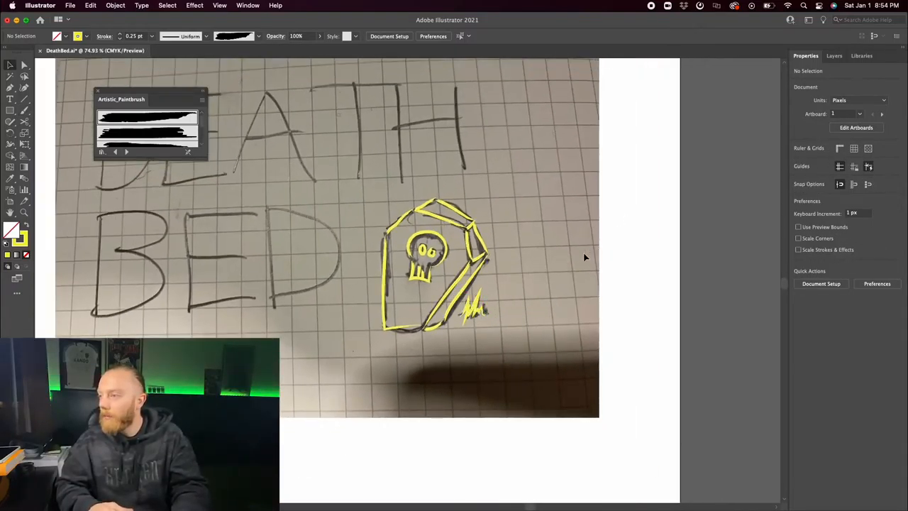
click(440, 266)
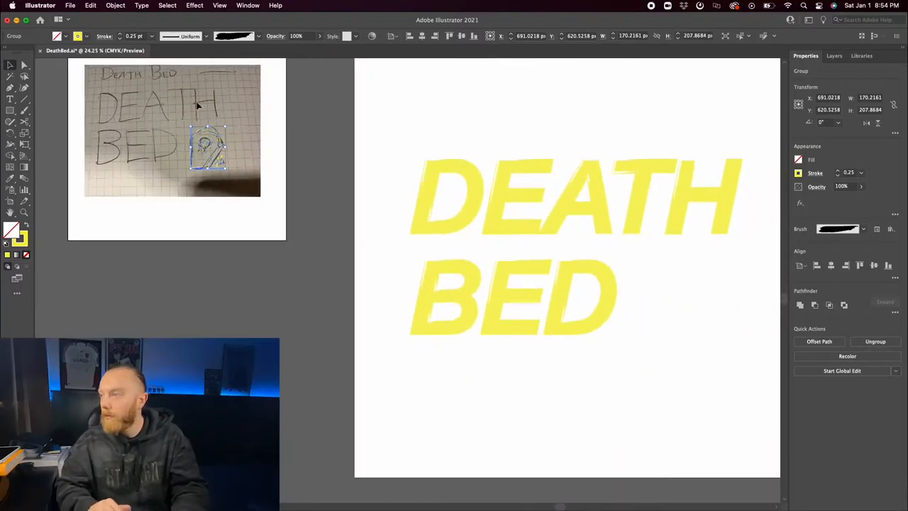
Drag the yellow traced coffin group onto the logo artboard beside the BED lettering
drag(209, 148, 697, 298)
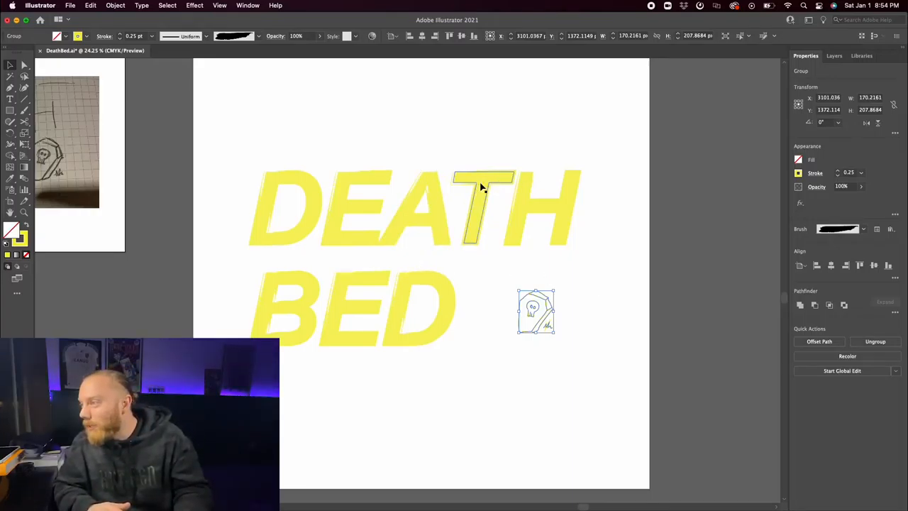
drag(482, 188, 339, 238)
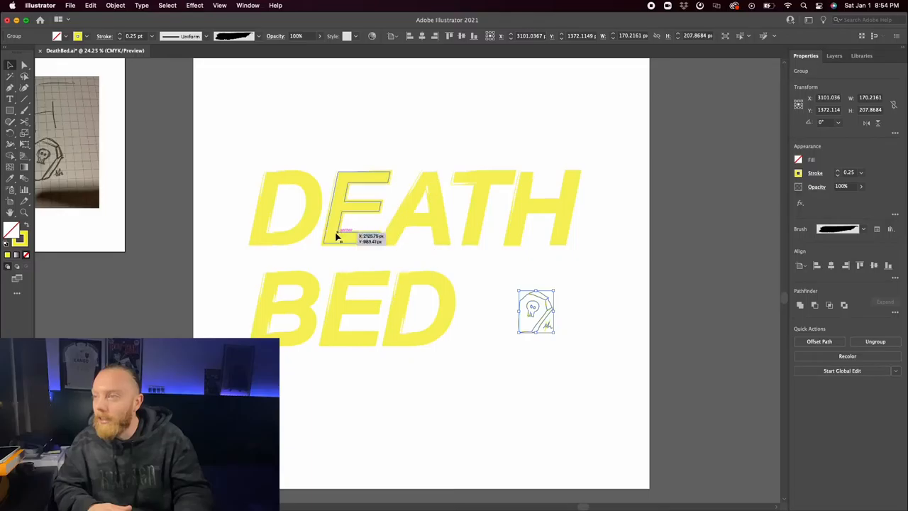
mouse_move(247, 174)
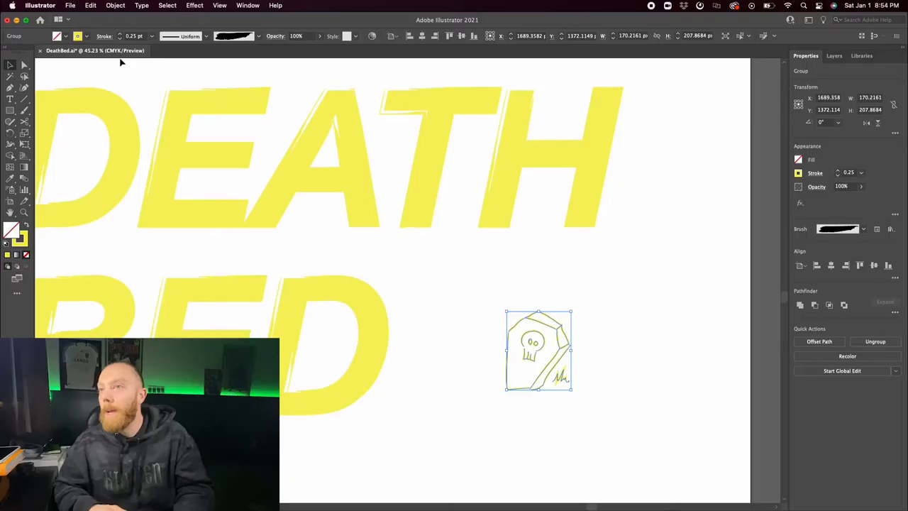
click(114, 5)
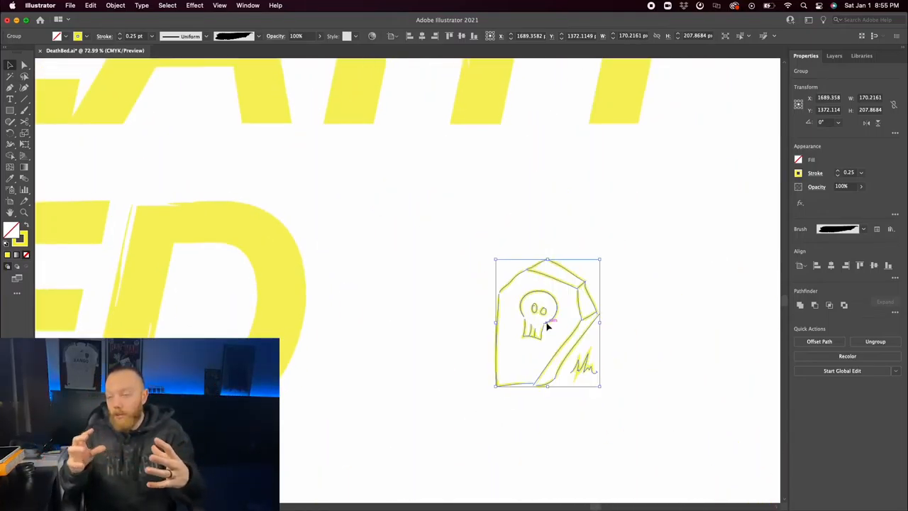
mouse_move(367, 167)
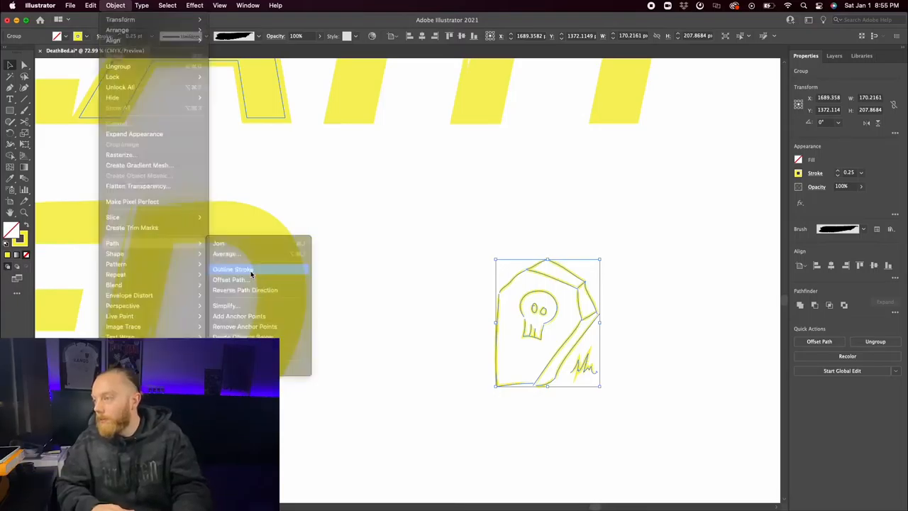
Outline the coffin's brush strokes into yellow filled shapes and enlarge the drawing beside the lettering
click(232, 268)
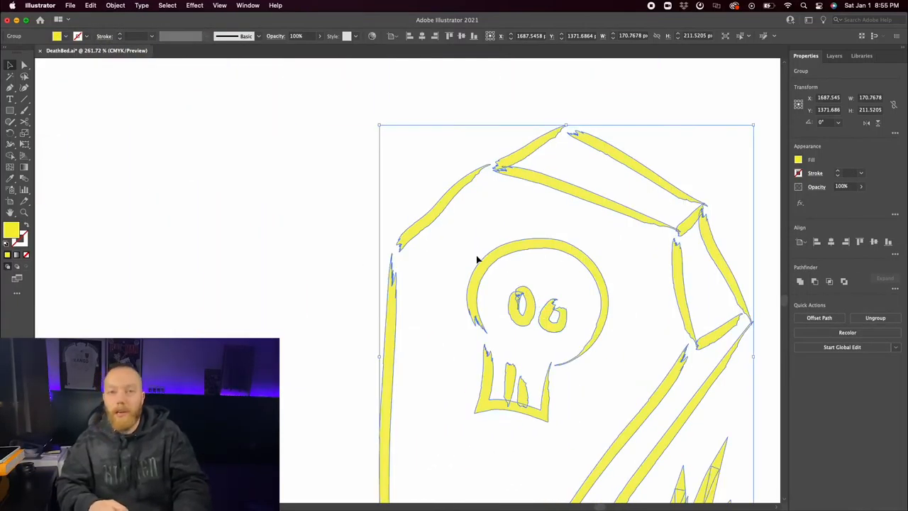
mouse_move(491, 289)
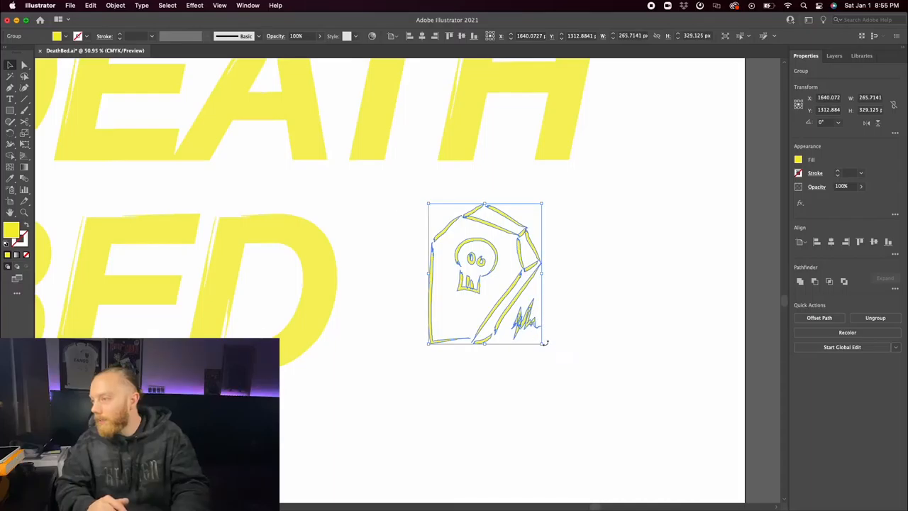
drag(541, 343, 614, 431)
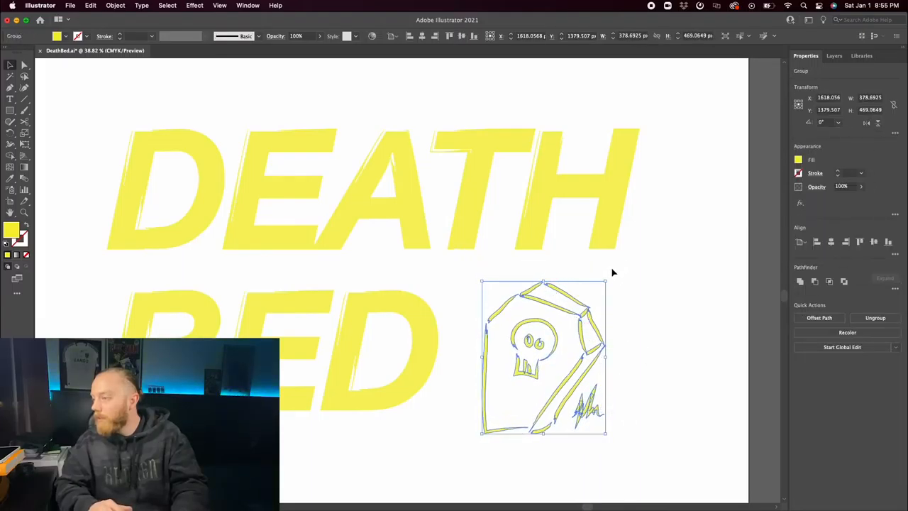
drag(605, 281, 623, 288)
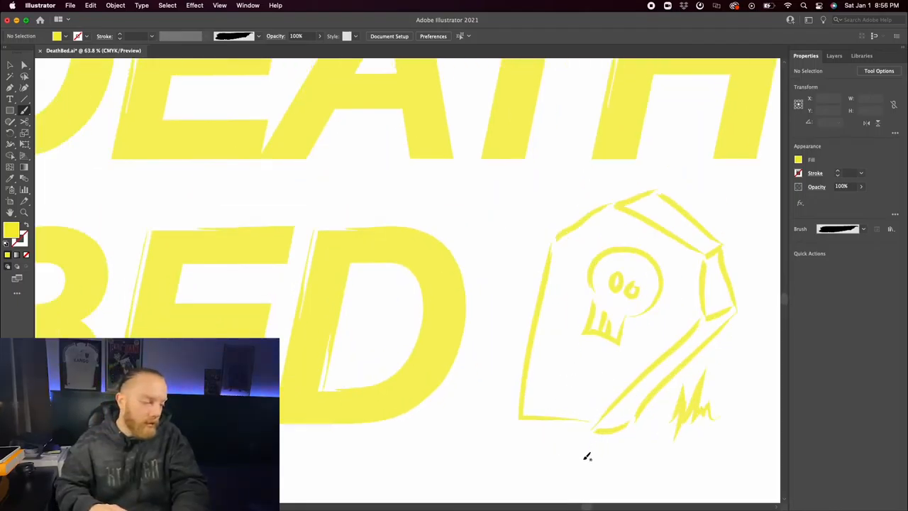
mouse_move(556, 396)
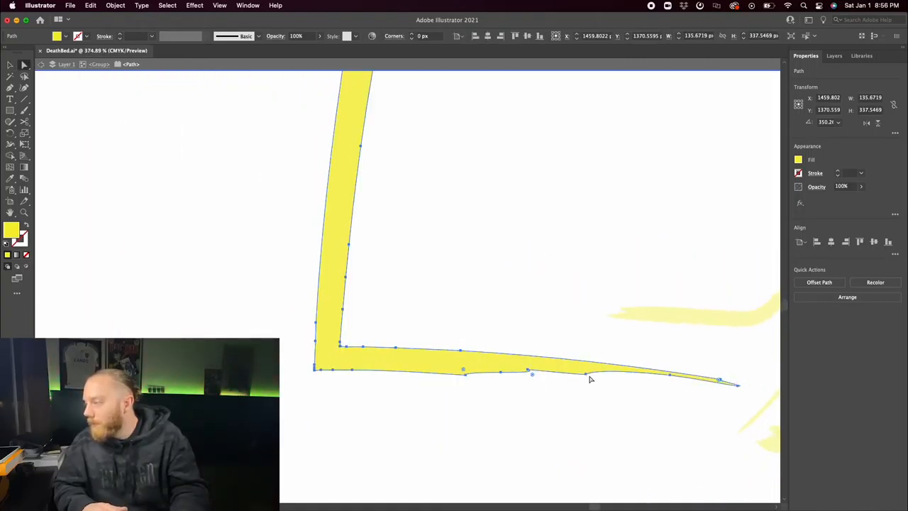
mouse_move(568, 385)
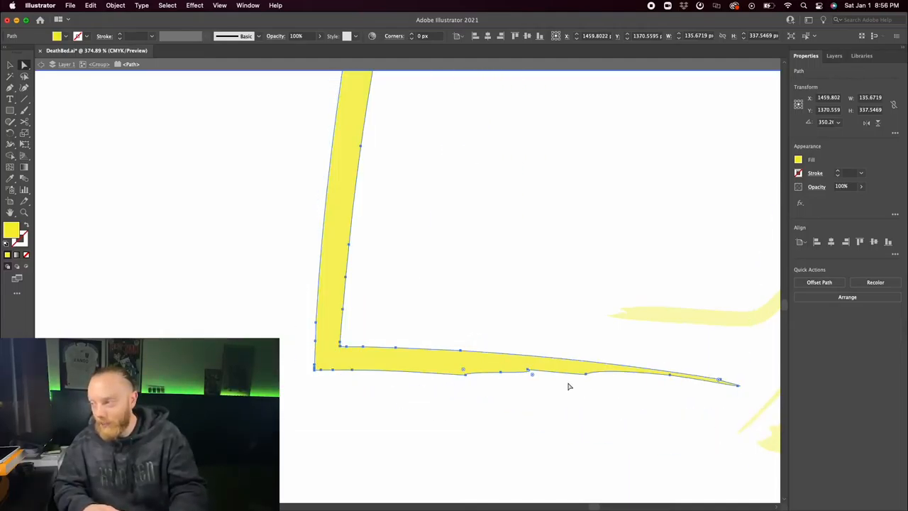
Drag anchor points to reshape the tips of the bottom and diagonal coffin strokes
click(585, 373)
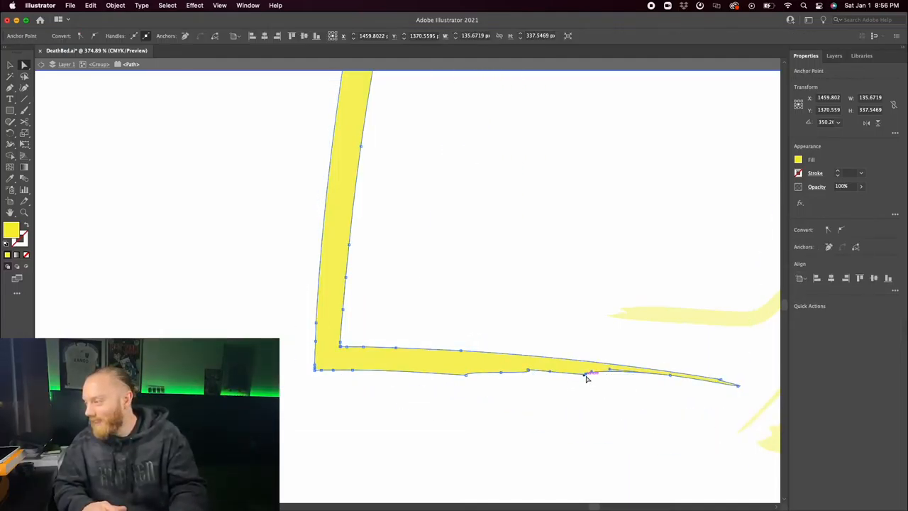
drag(588, 374, 738, 408)
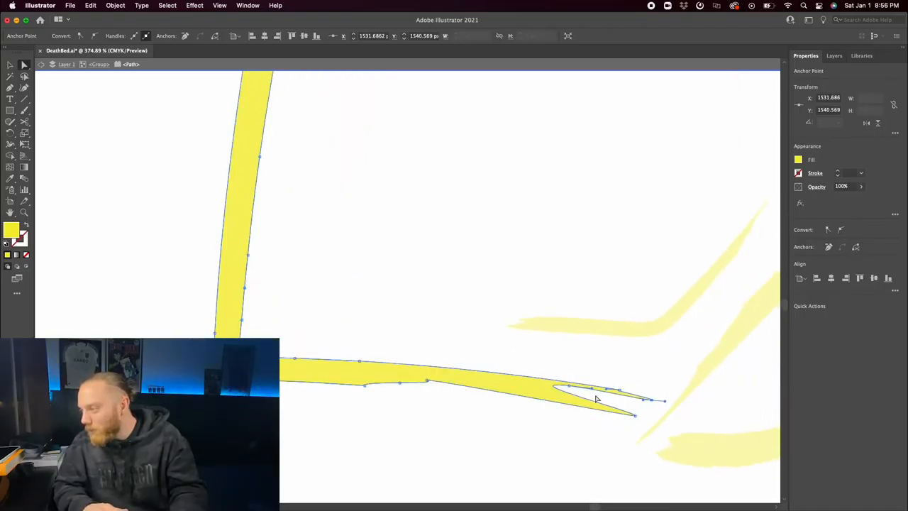
drag(617, 397, 635, 414)
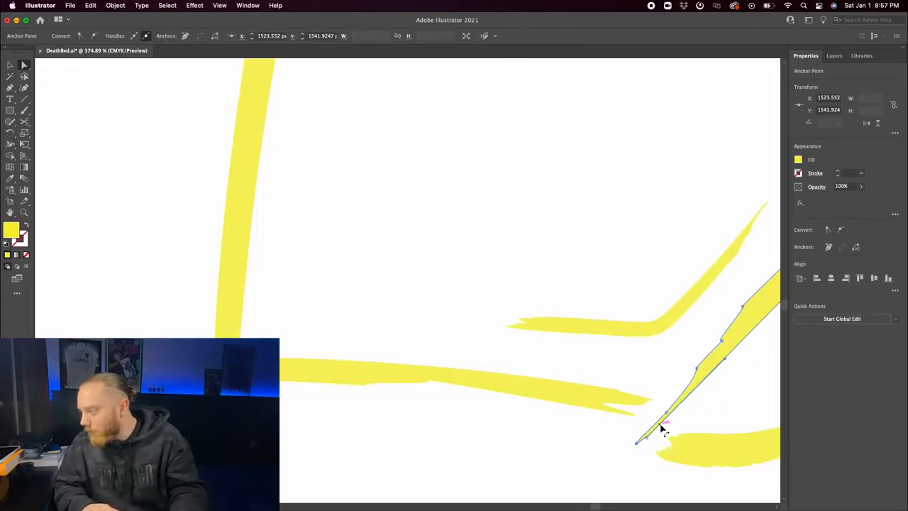
drag(665, 422, 658, 405)
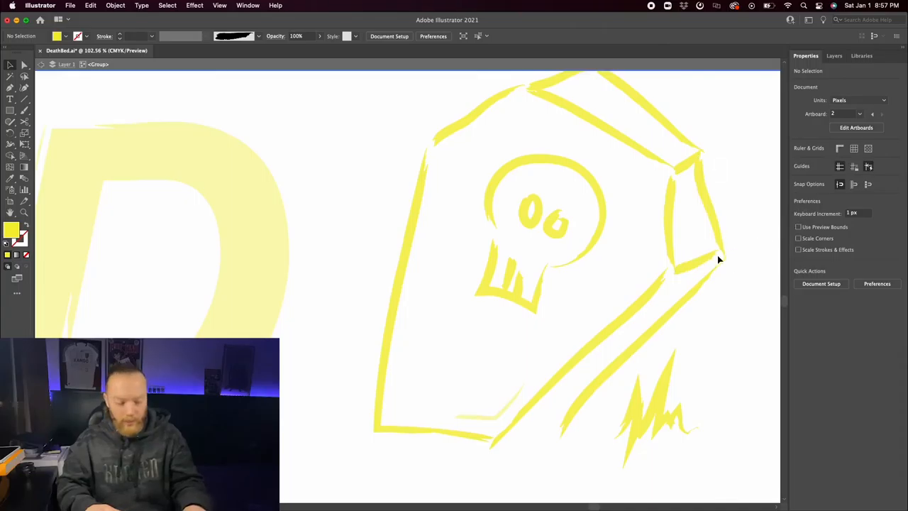
Drag the small stroke fragment's anchor points near the coffin's lower edge to reshape it
drag(719, 259, 527, 432)
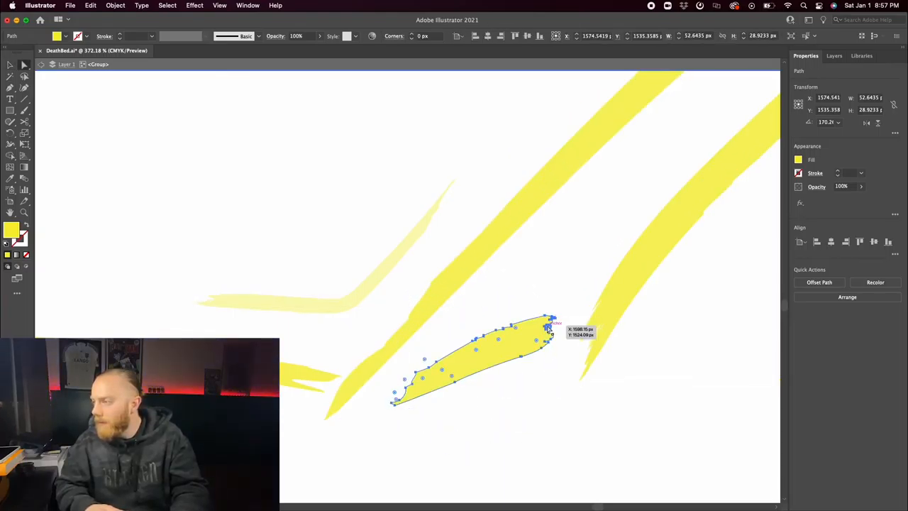
drag(546, 323, 588, 348)
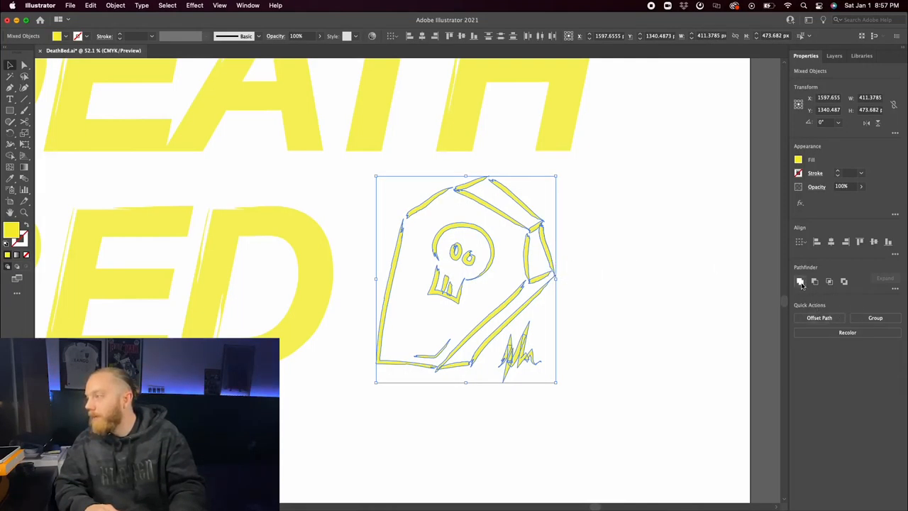
mouse_move(799, 282)
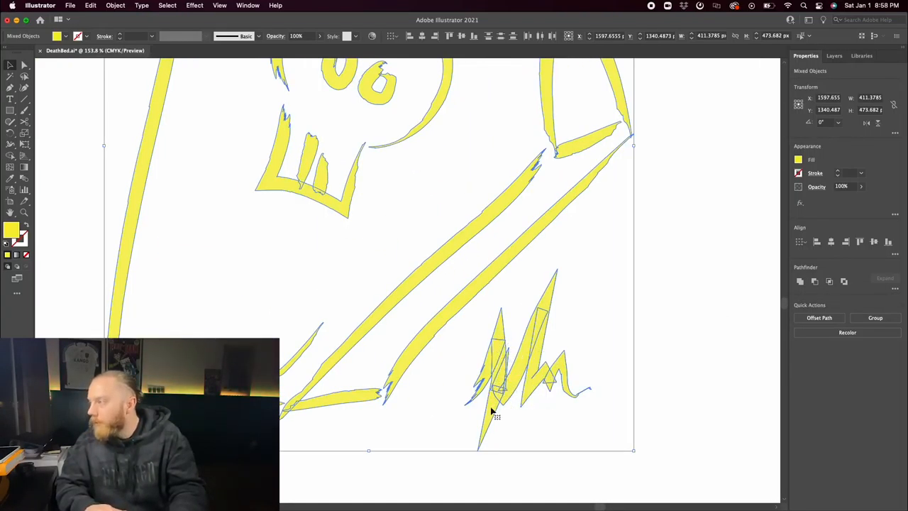
Unite the selected coffin, skull and grass pieces with Pathfinder, fusing the overlapping grass strokes
click(800, 282)
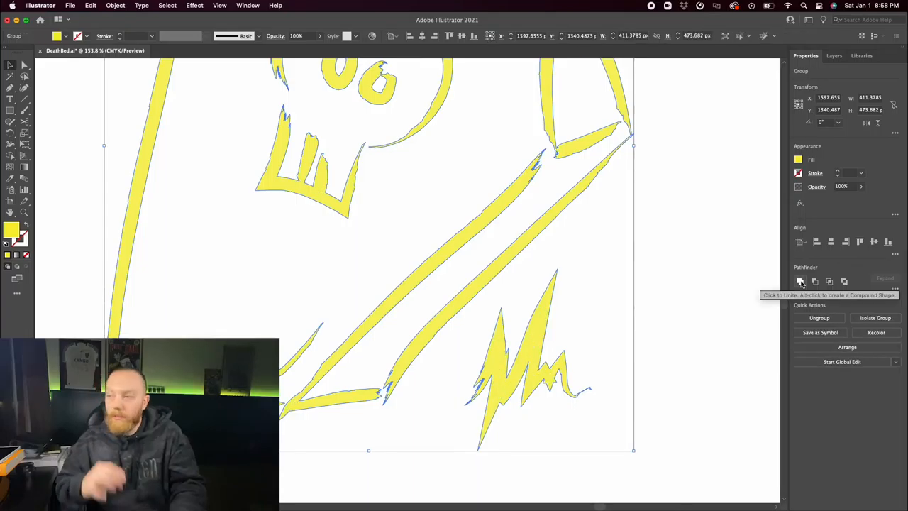
mouse_move(713, 321)
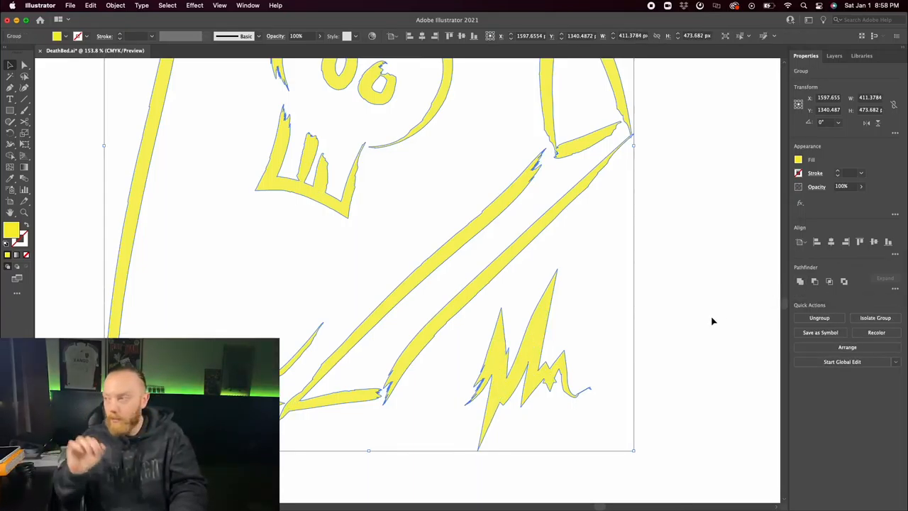